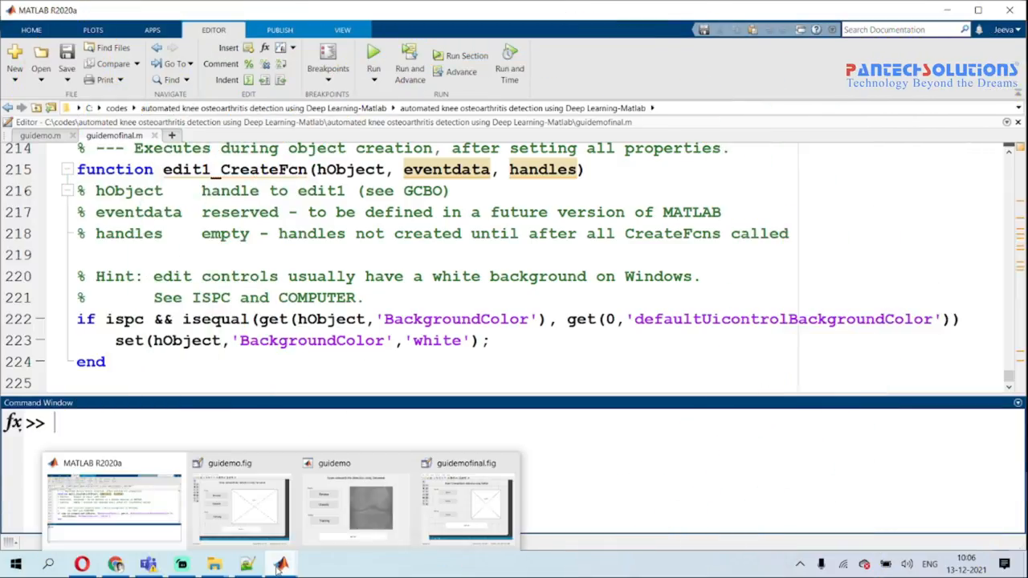
# Launch the Knee Osteoarthritis detection GUI by running guidemofinal from the Command Window
pyautogui.click(465, 501)
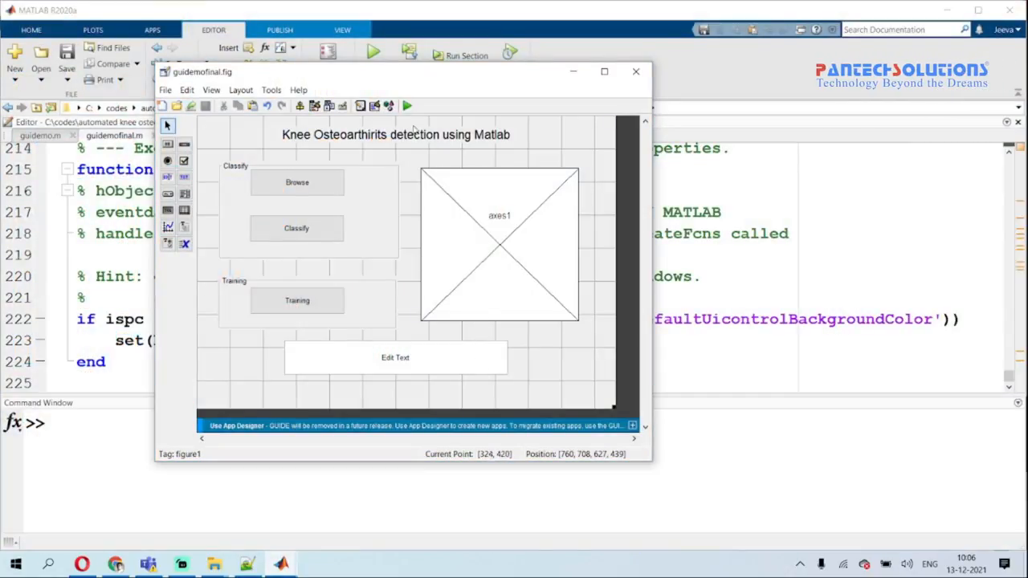
pyautogui.click(408, 106)
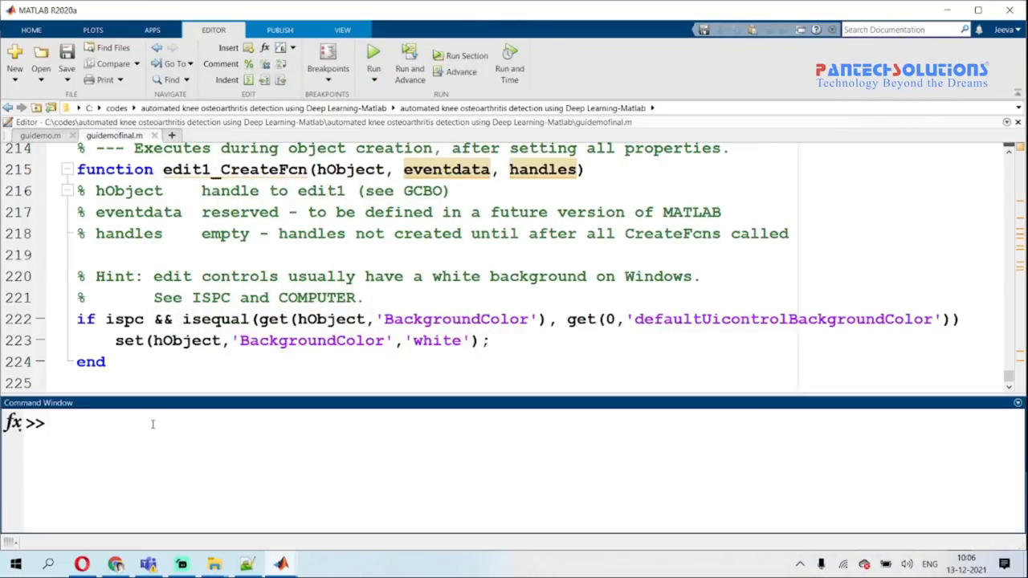
pyautogui.write('GUIDEMOF')
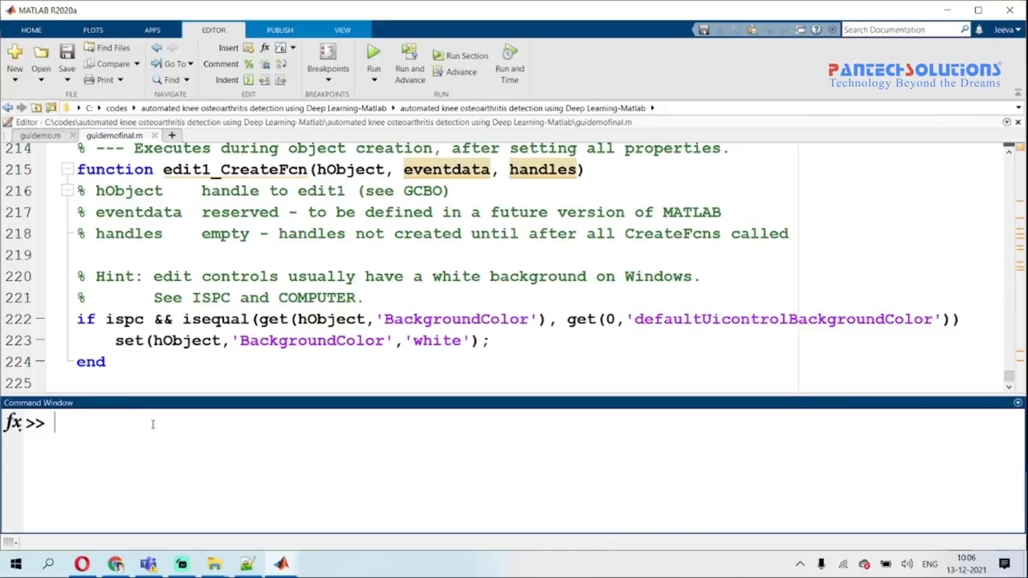
pyautogui.write('guidemofinal')
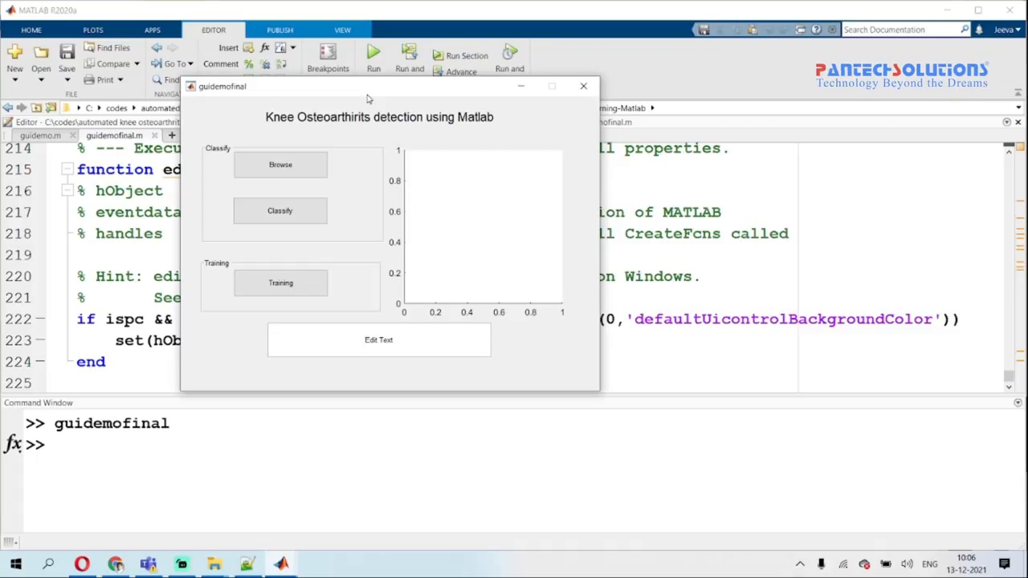
pyautogui.moveTo(215, 564)
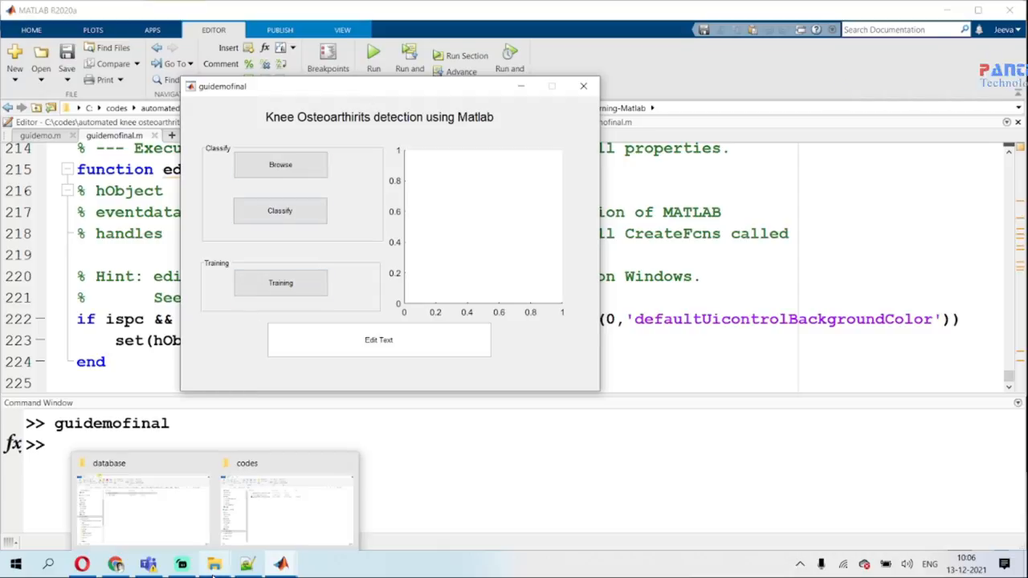
pyautogui.click(142, 511)
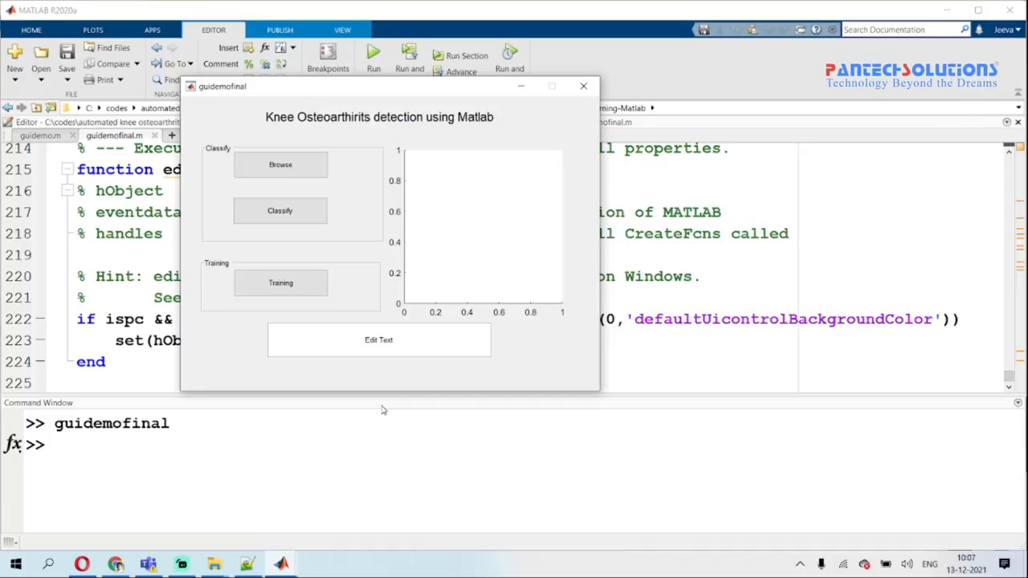
pyautogui.moveTo(358, 366)
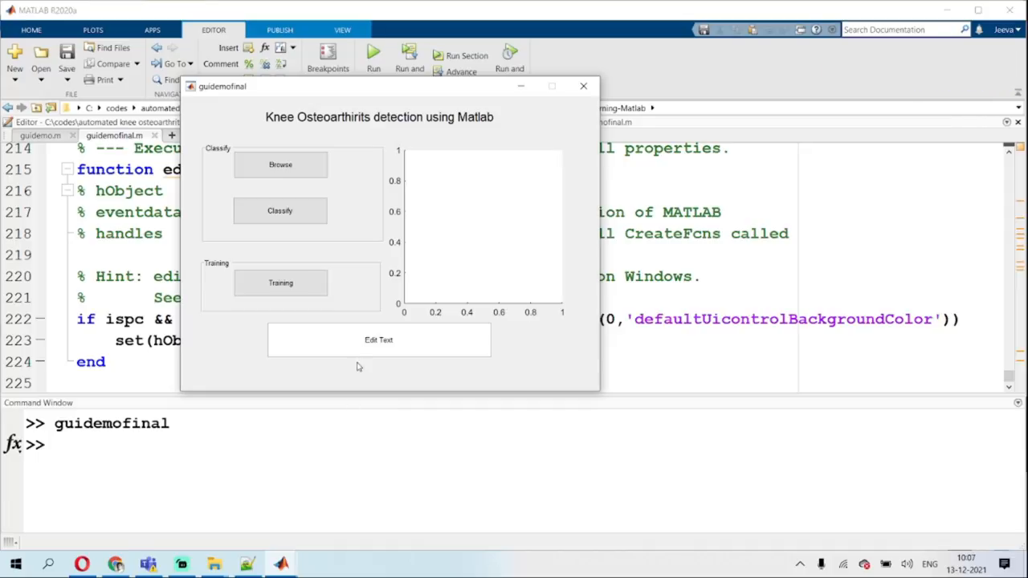
pyautogui.click(279, 282)
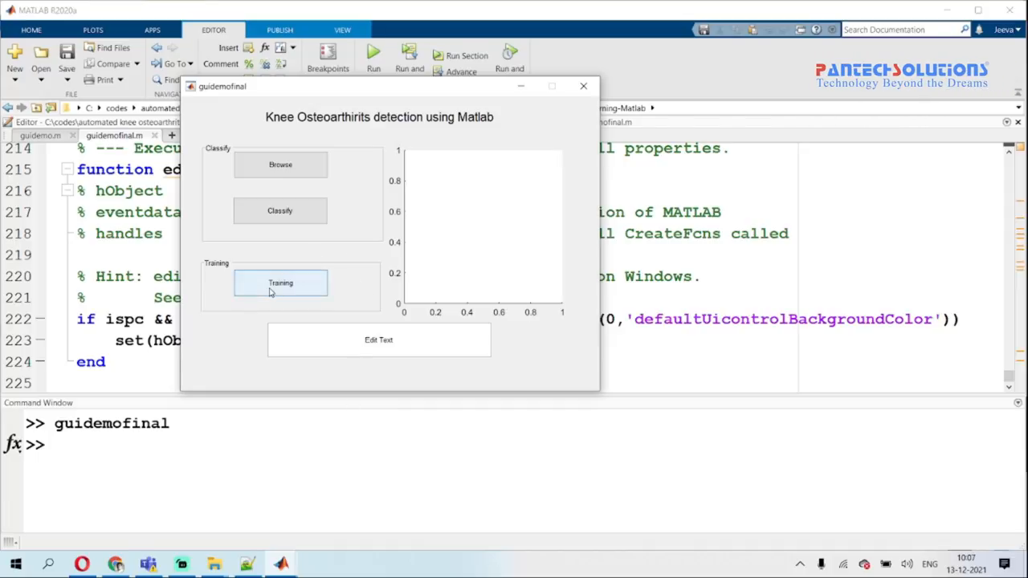
pyautogui.moveTo(279, 164)
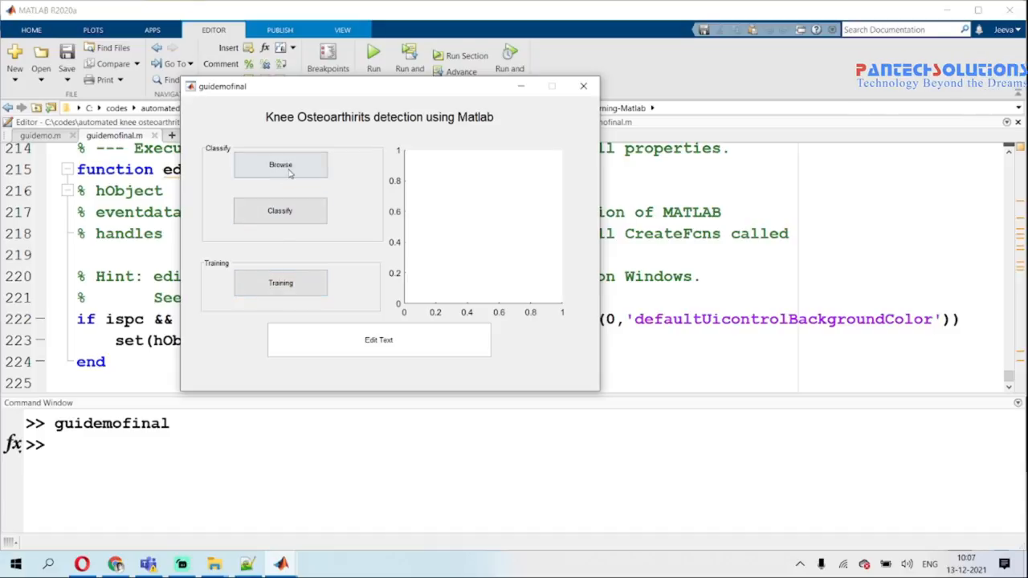
# Browse to the database folder, load a knee X-ray and classify it as Osteoarthritic
pyautogui.click(279, 163)
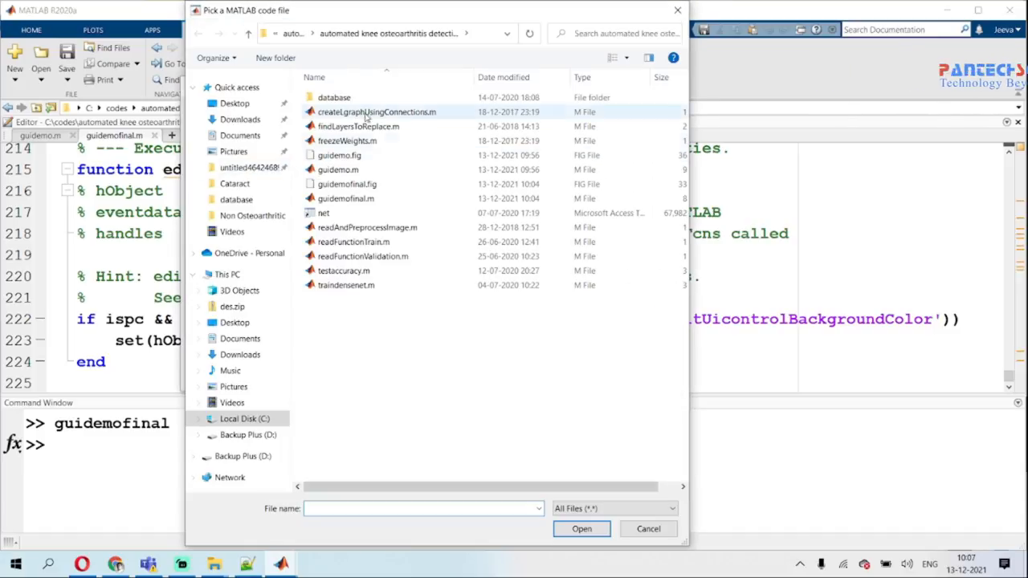
pyautogui.doubleClick(334, 98)
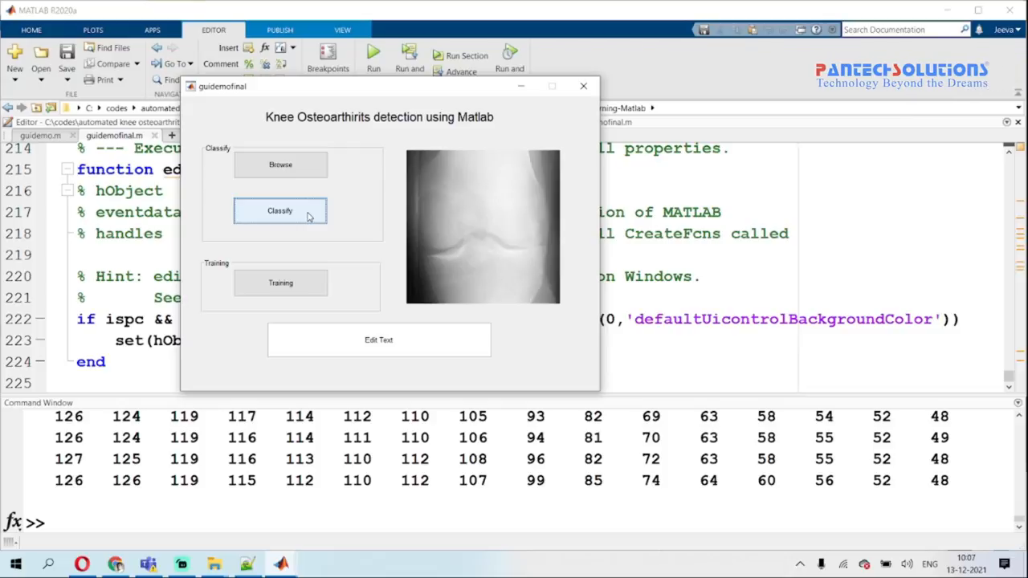
pyautogui.click(279, 210)
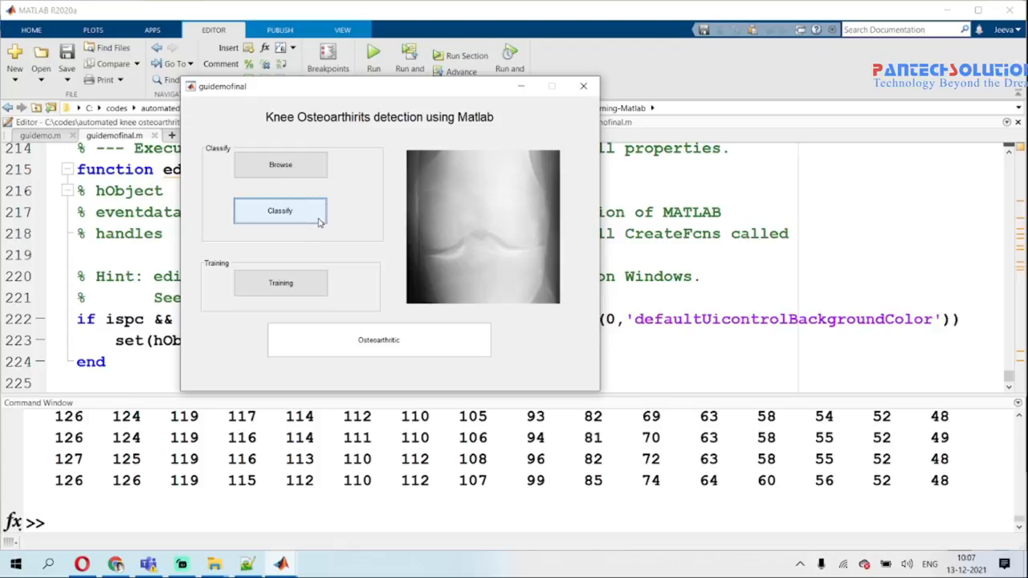
pyautogui.moveTo(302, 120)
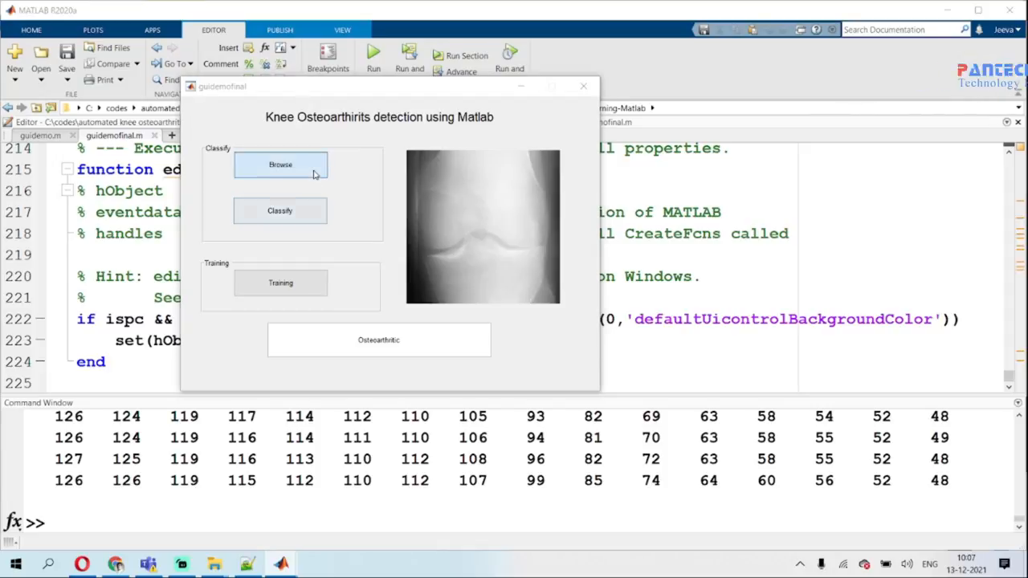
# Load the first PNG from the Non Osteoarthritic folder and classify it as Non Osteoarthritic
pyautogui.click(280, 164)
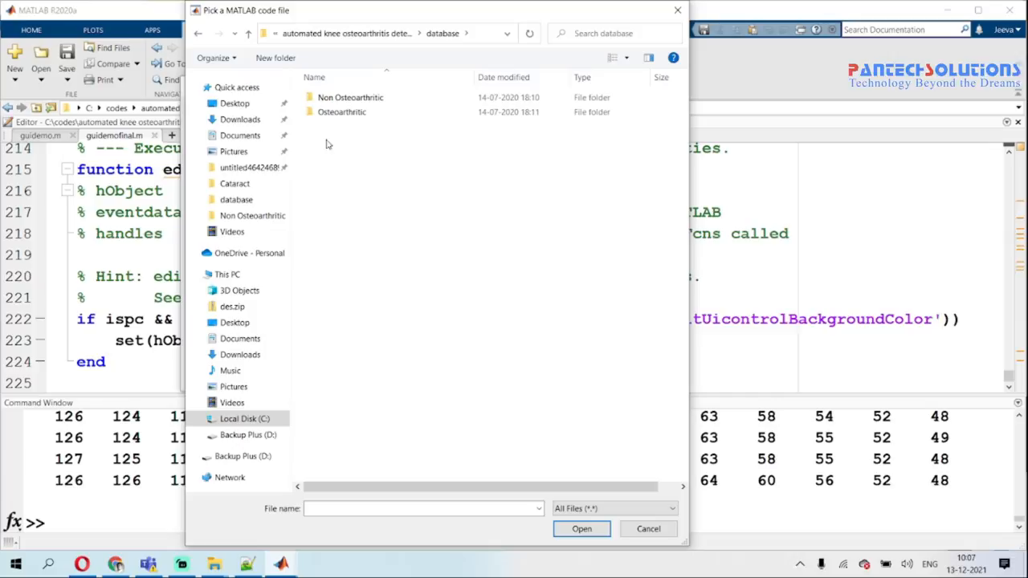
pyautogui.doubleClick(350, 98)
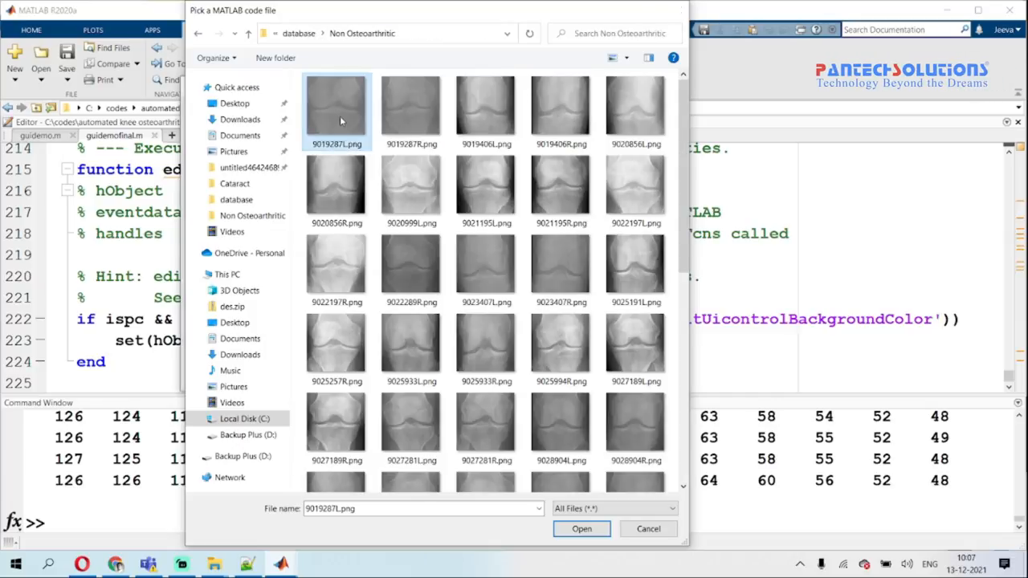
pyautogui.click(582, 528)
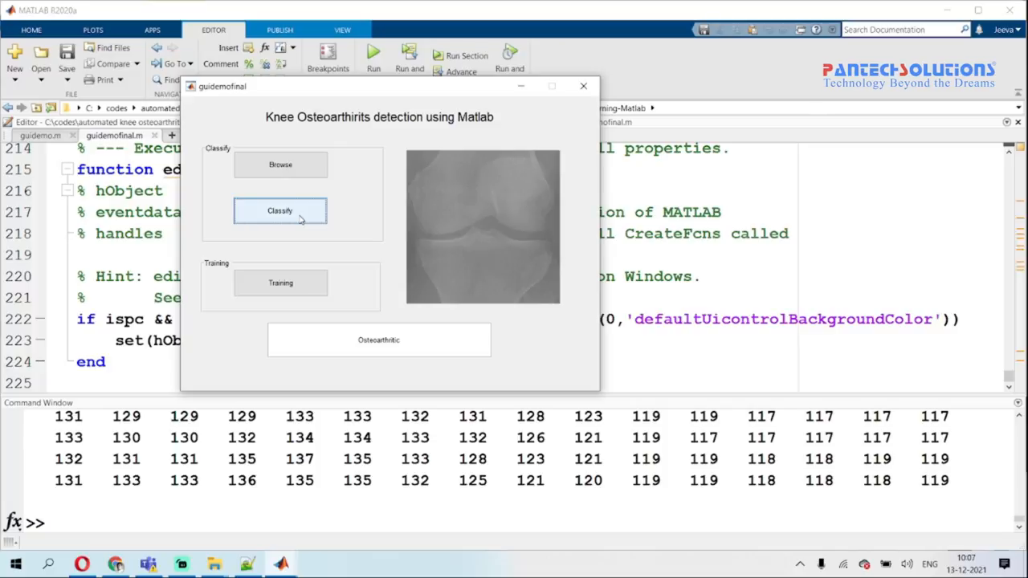
pyautogui.click(279, 211)
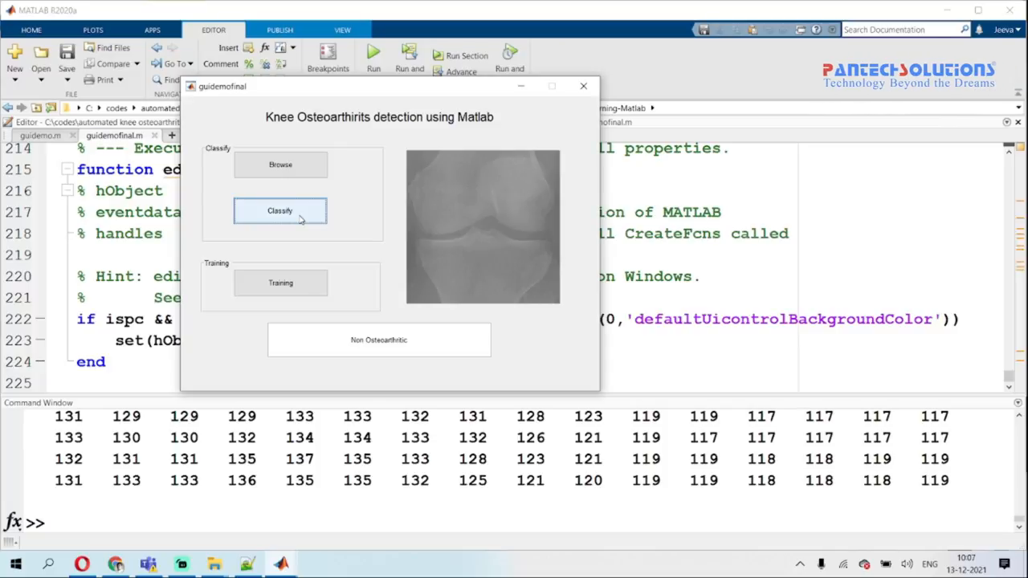